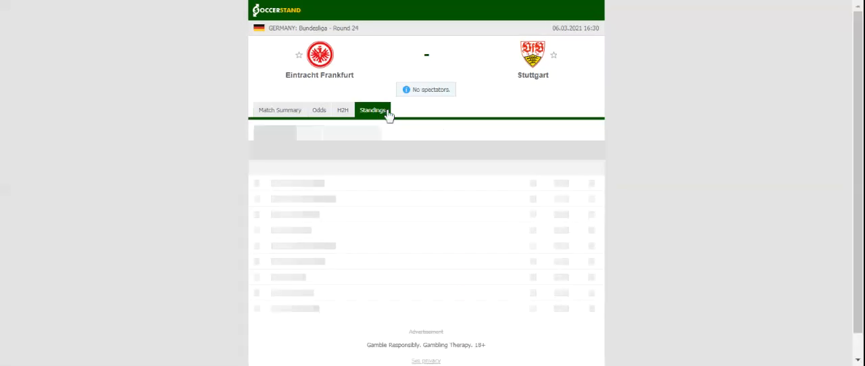
# - Show the Bundesliga standings table with Eintracht Frankfurt and Stuttgart highlighted
pyautogui.click(373, 109)
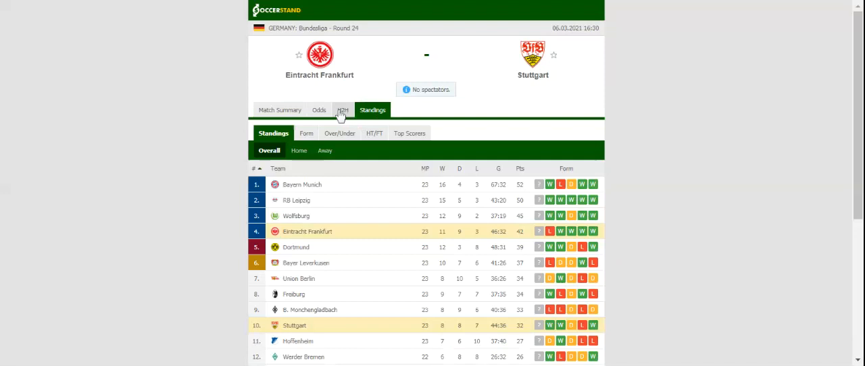
# - Show the H2H view with each club's recent results and their head-to-head record
pyautogui.click(344, 110)
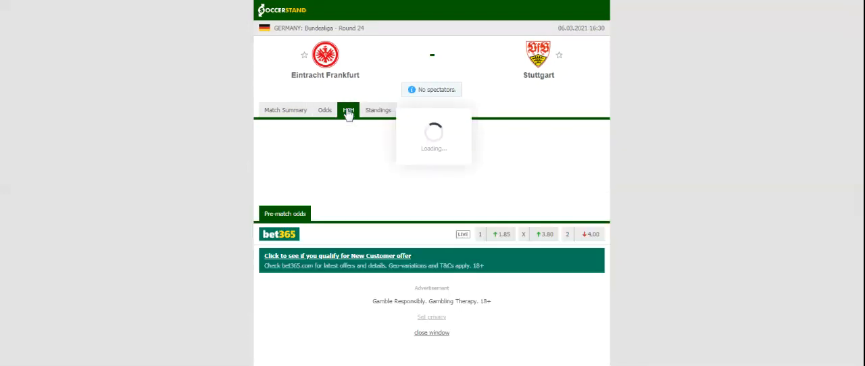
pyautogui.click(347, 109)
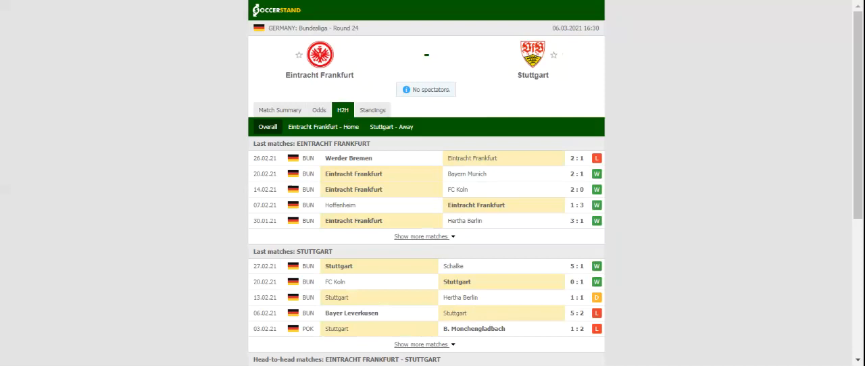
# - Show the full-time 1X2 odds from the listed bookmakers for the match
pyautogui.click(319, 110)
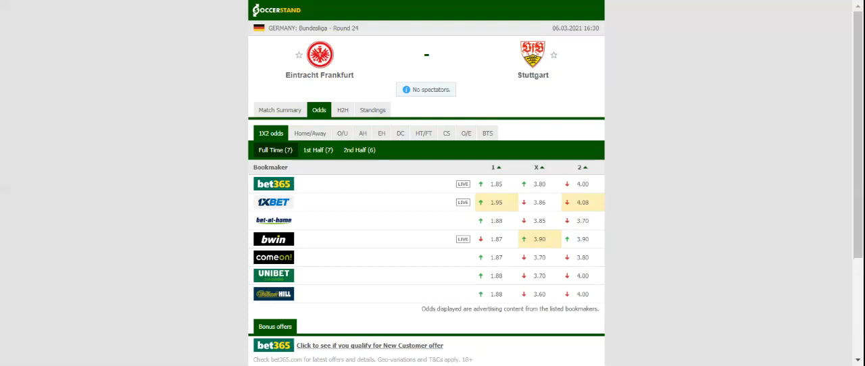
pyautogui.moveTo(381, 70)
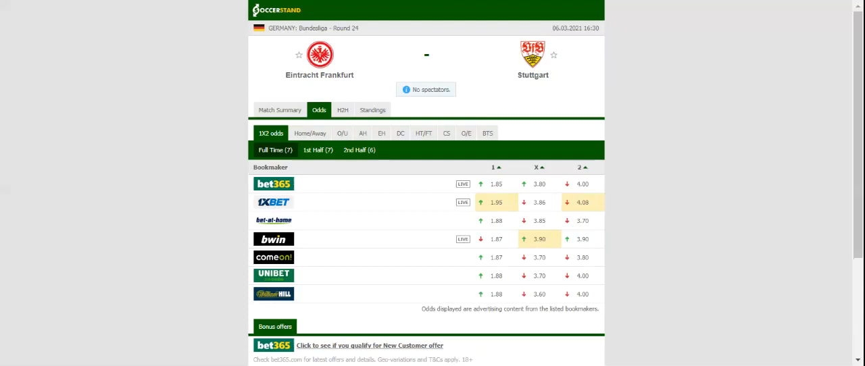
pyautogui.moveTo(311, 8)
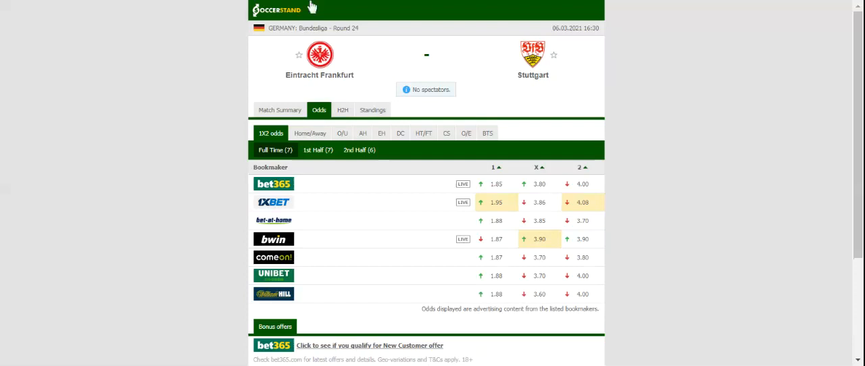